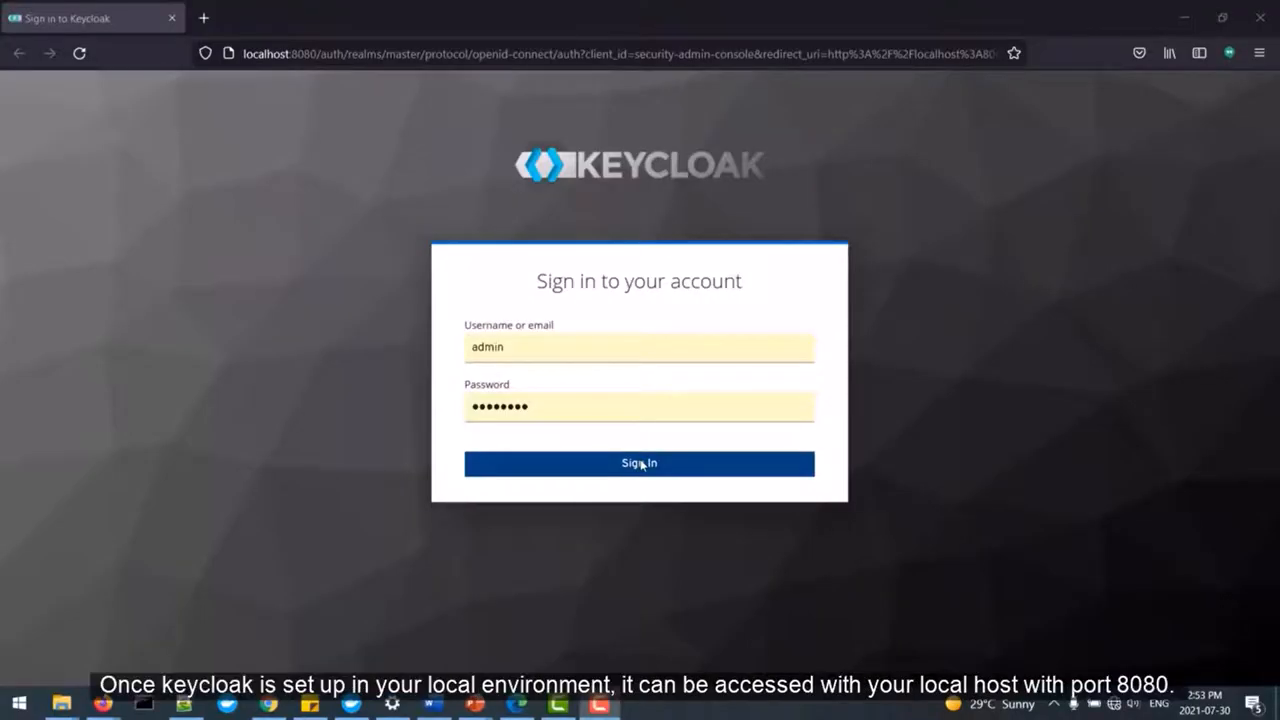
Step: Sign in to the Keycloak Admin Console as admin
{"action": "left_click", "coordinate": [639, 463]}
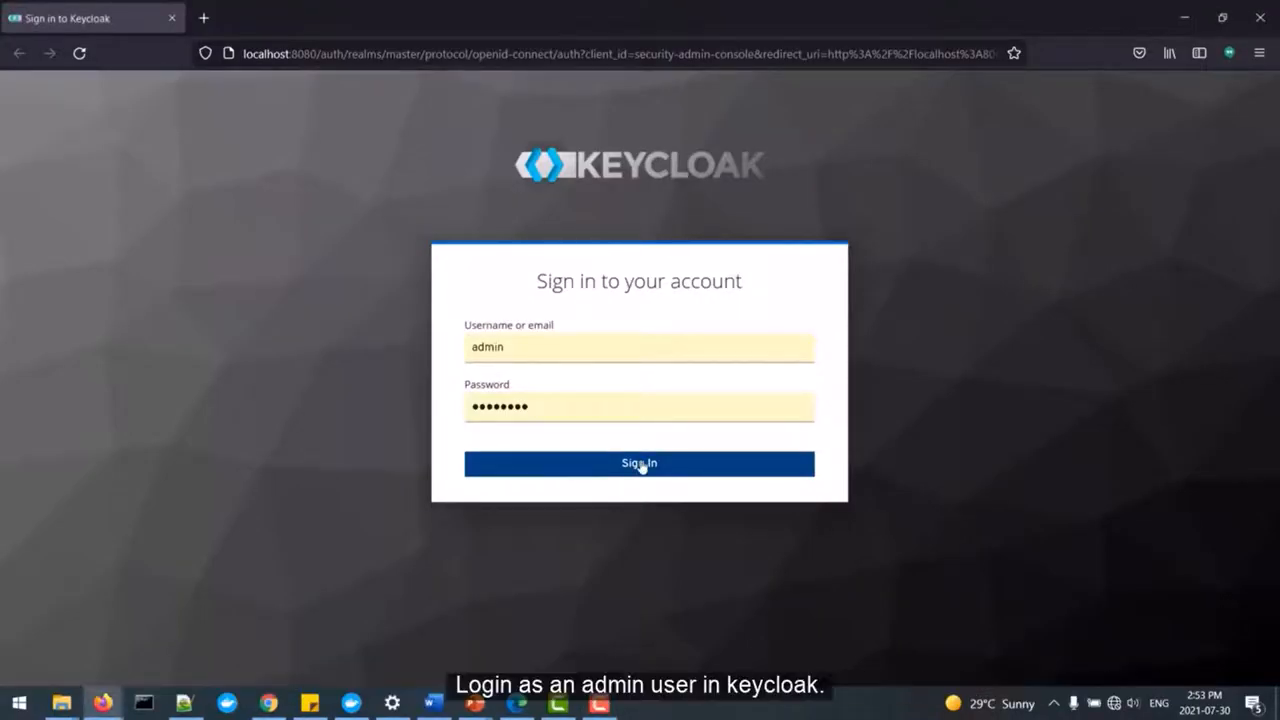
{"action": "left_click", "coordinate": [639, 463]}
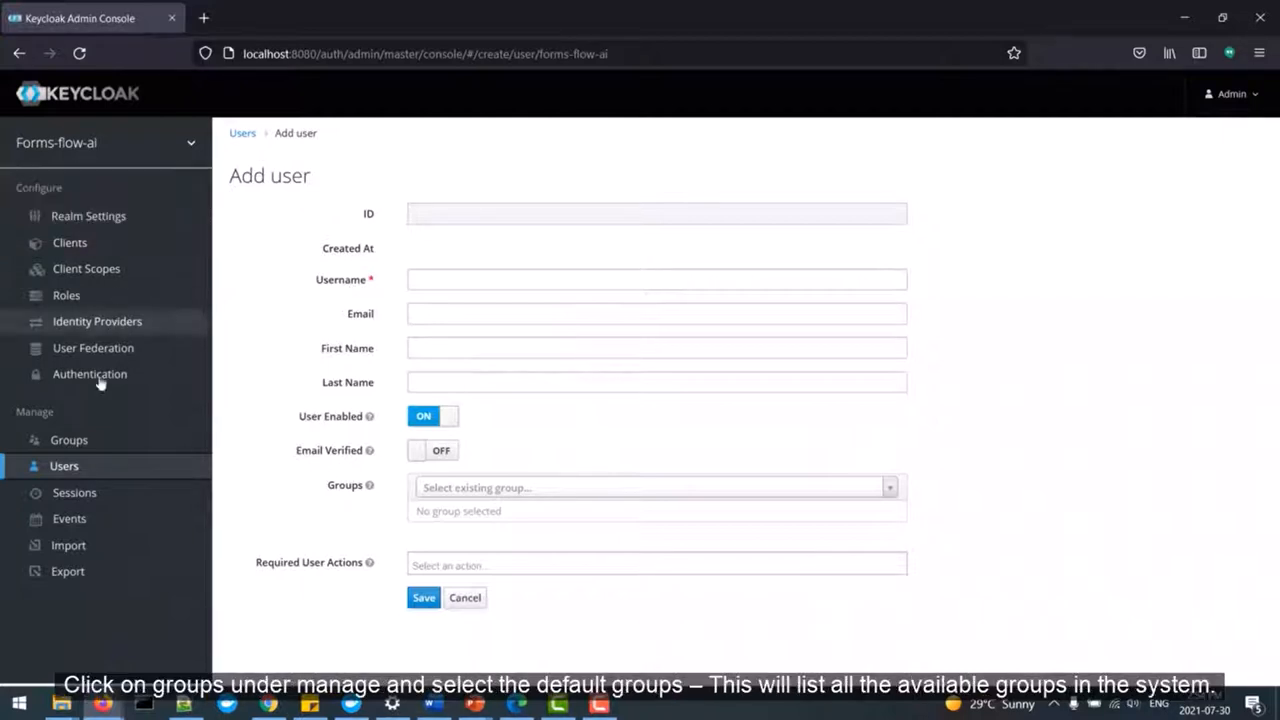
Step: View the Forms-flow-ai default groups, camunda-admin and formsflow, beside all available groups
{"action": "left_click", "coordinate": [68, 440]}
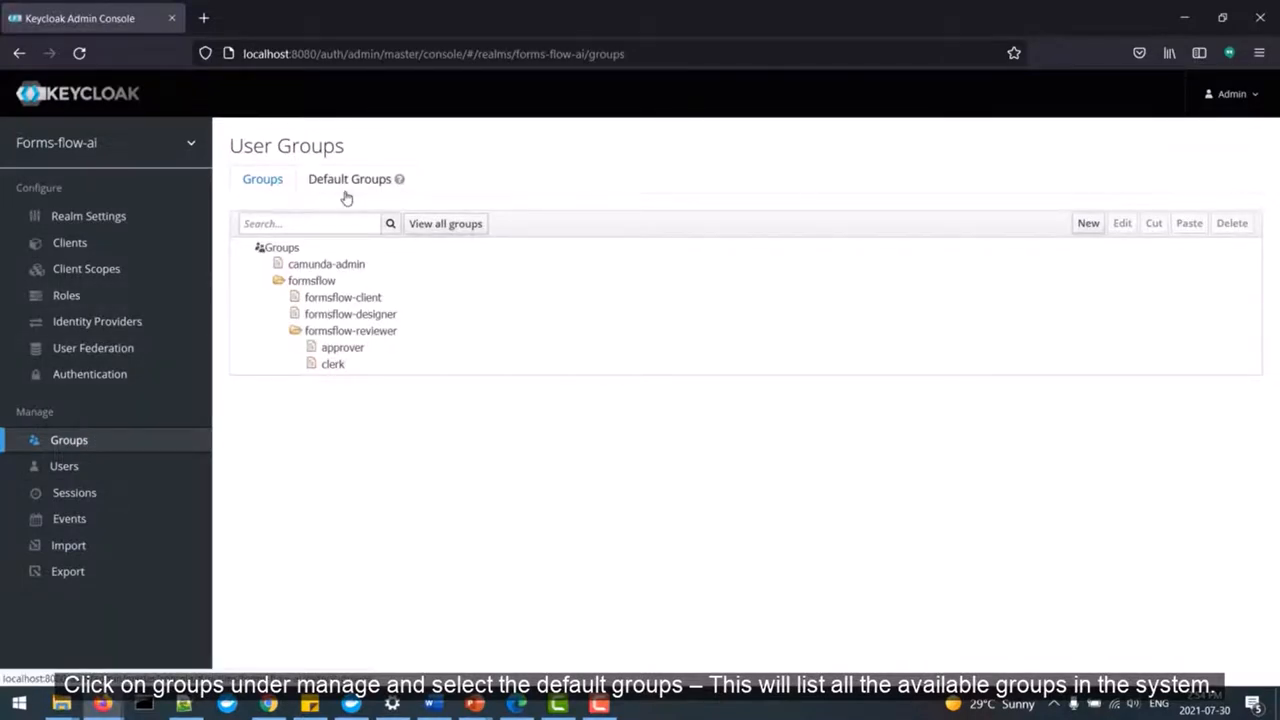
{"action": "left_click", "coordinate": [349, 179]}
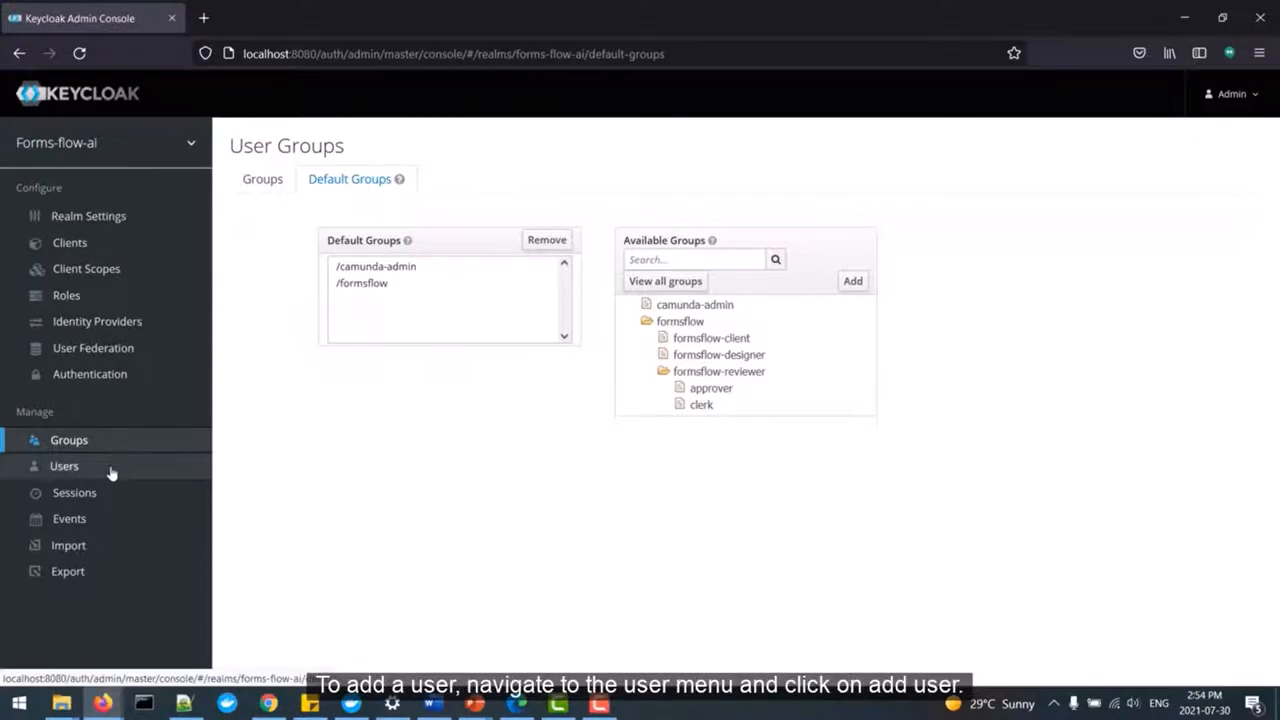
{"action": "left_click", "coordinate": [64, 465]}
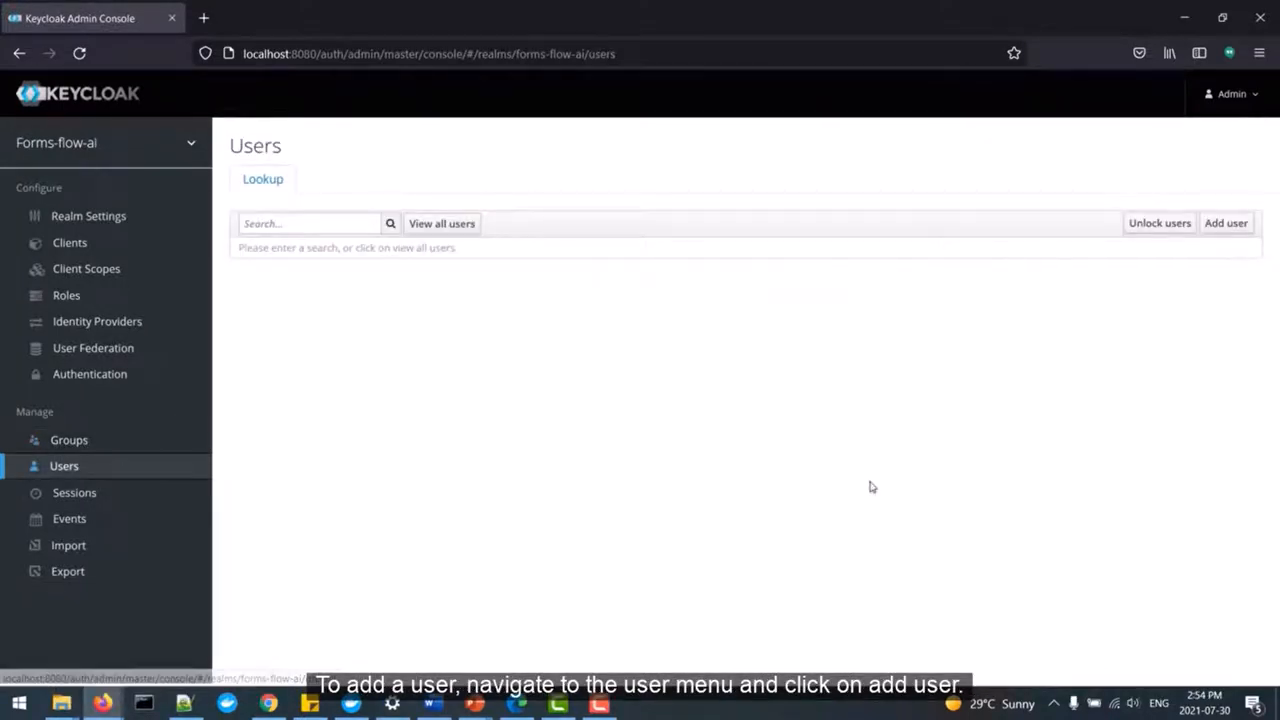
{"action": "left_click", "coordinate": [1225, 223]}
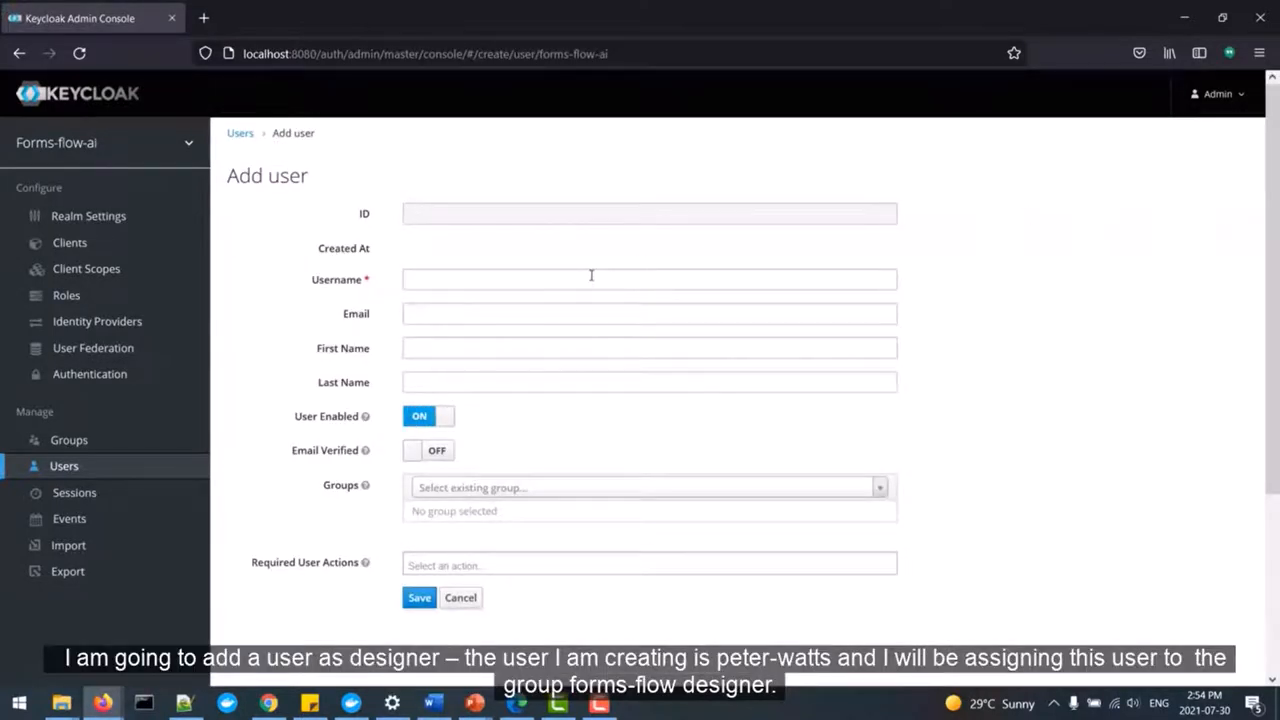
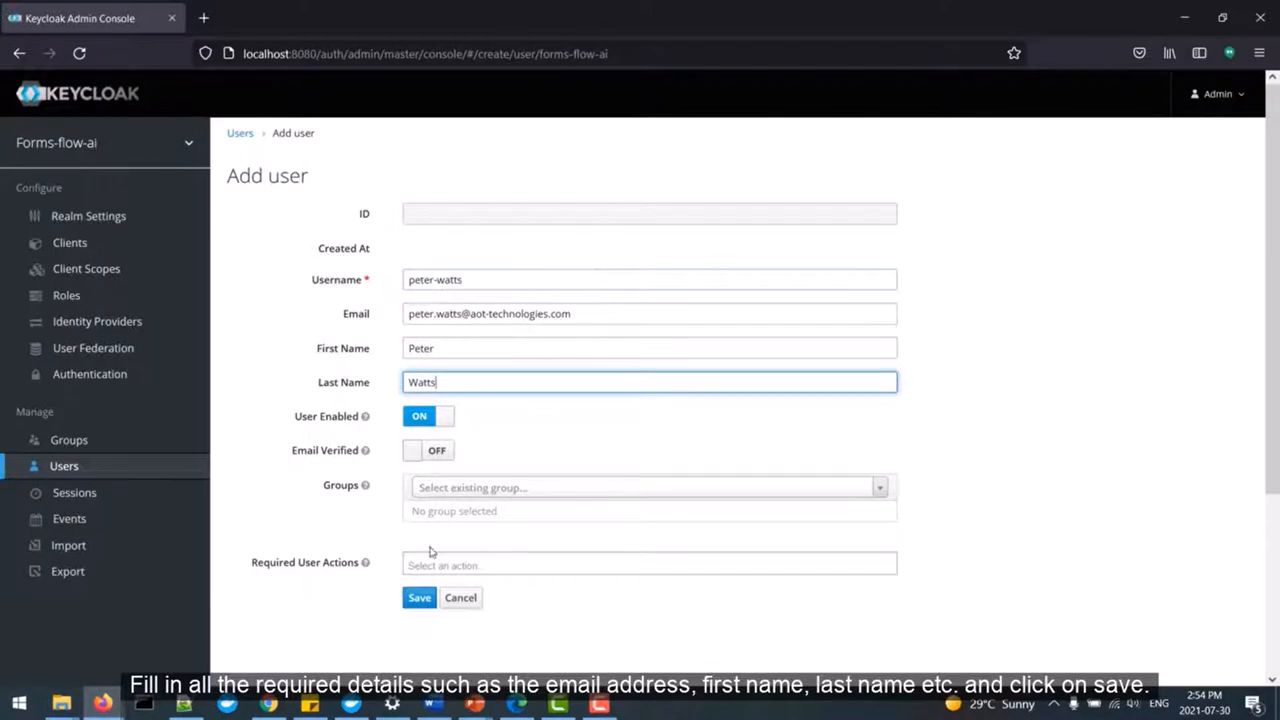
{"action": "left_click", "coordinate": [419, 597]}
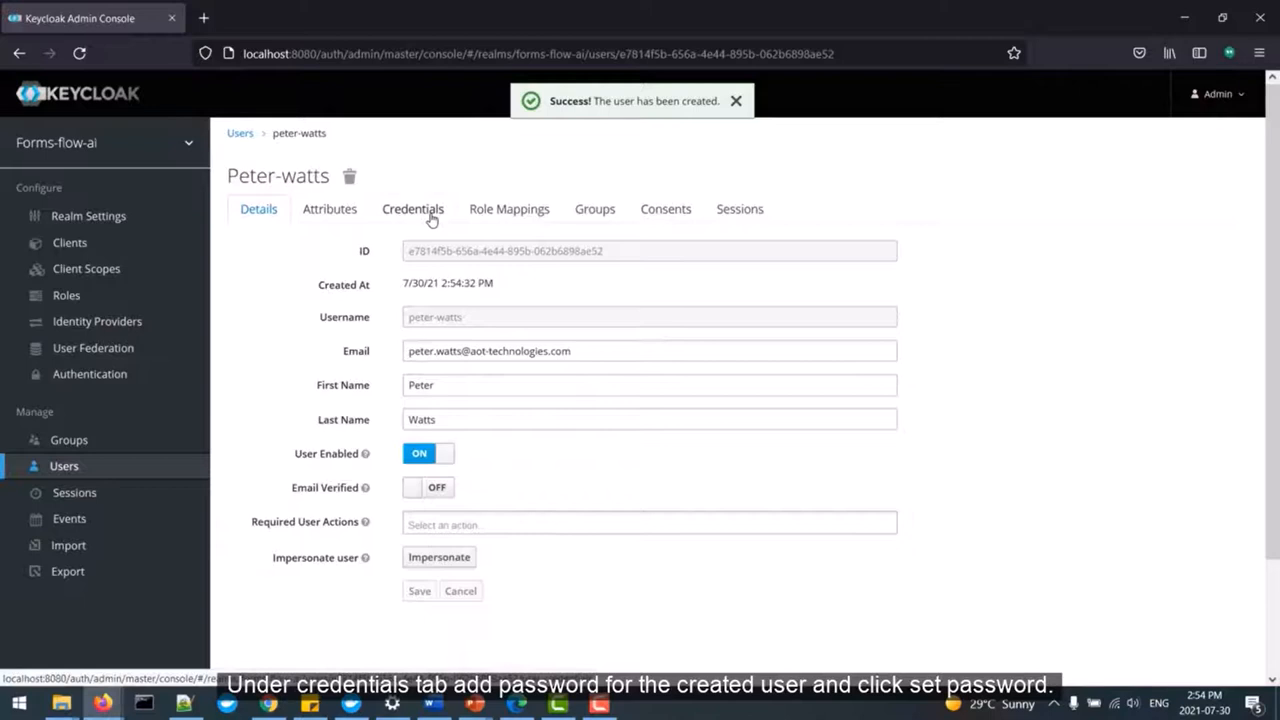
{"action": "left_click", "coordinate": [412, 209]}
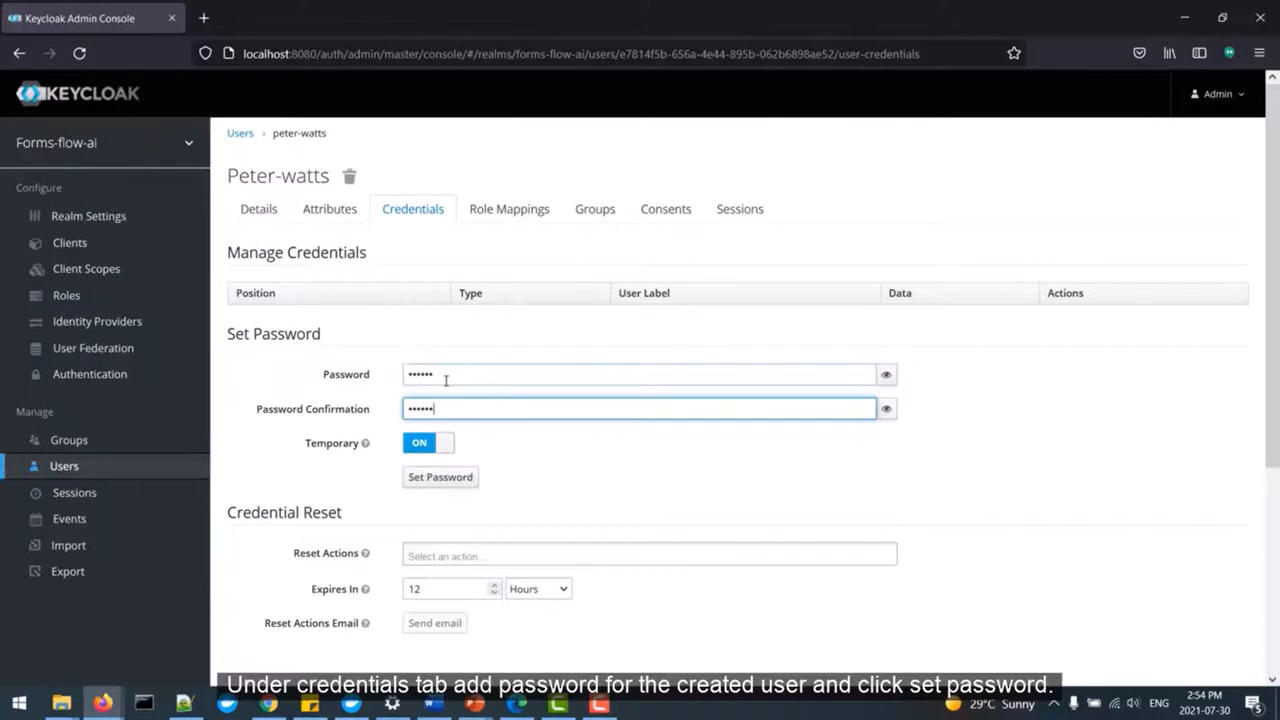
{"action": "left_click", "coordinate": [428, 442]}
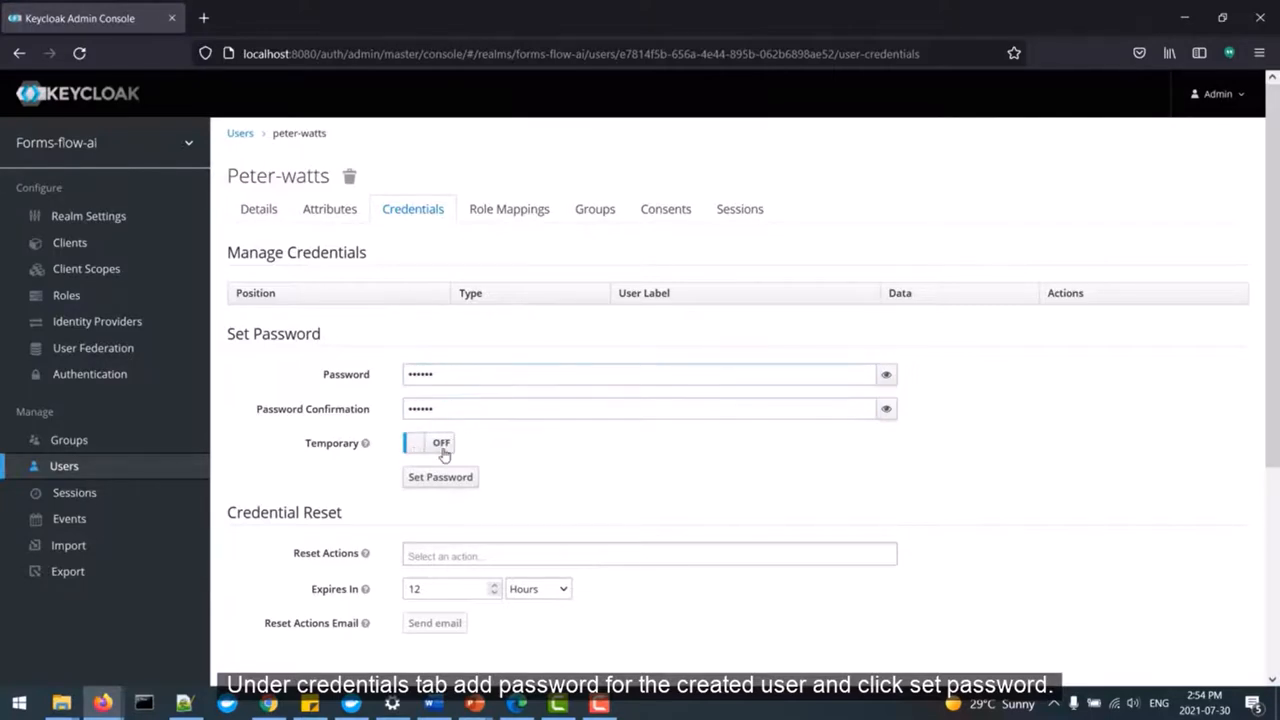
{"action": "left_click", "coordinate": [440, 477]}
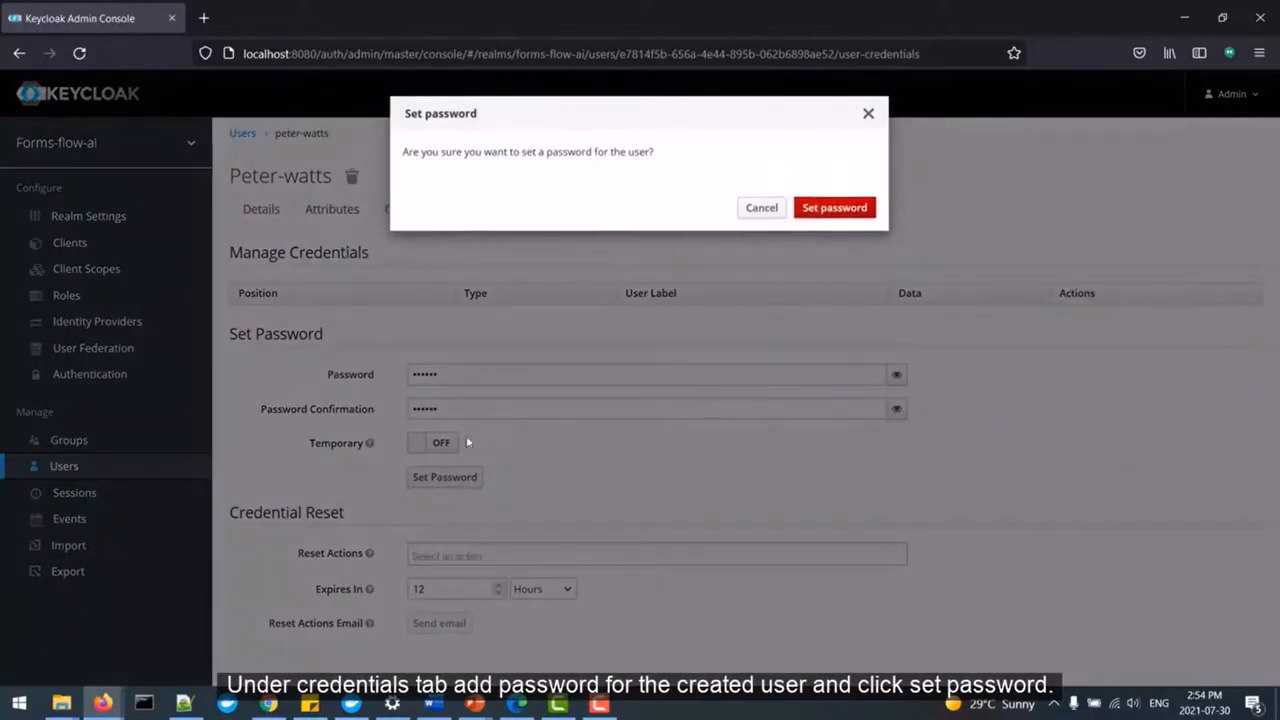
{"action": "left_click", "coordinate": [834, 207]}
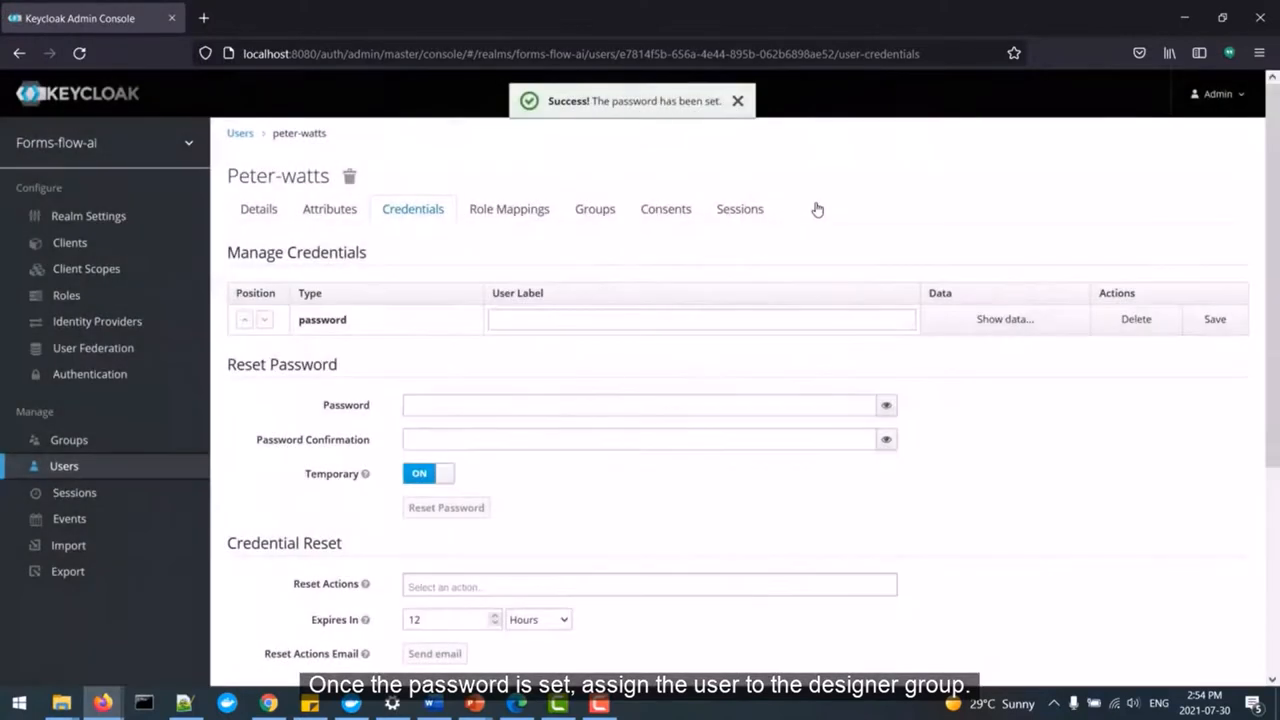
{"action": "mouse_move", "coordinate": [614, 218]}
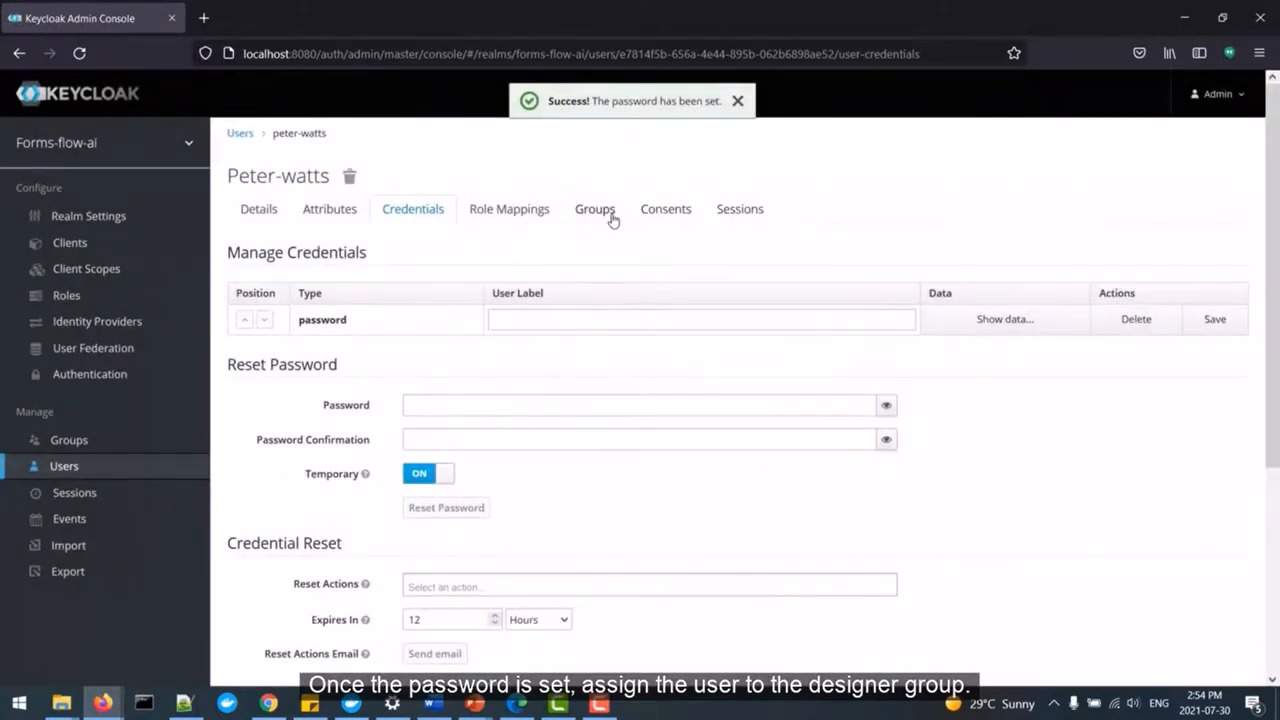
{"action": "left_click", "coordinate": [595, 209]}
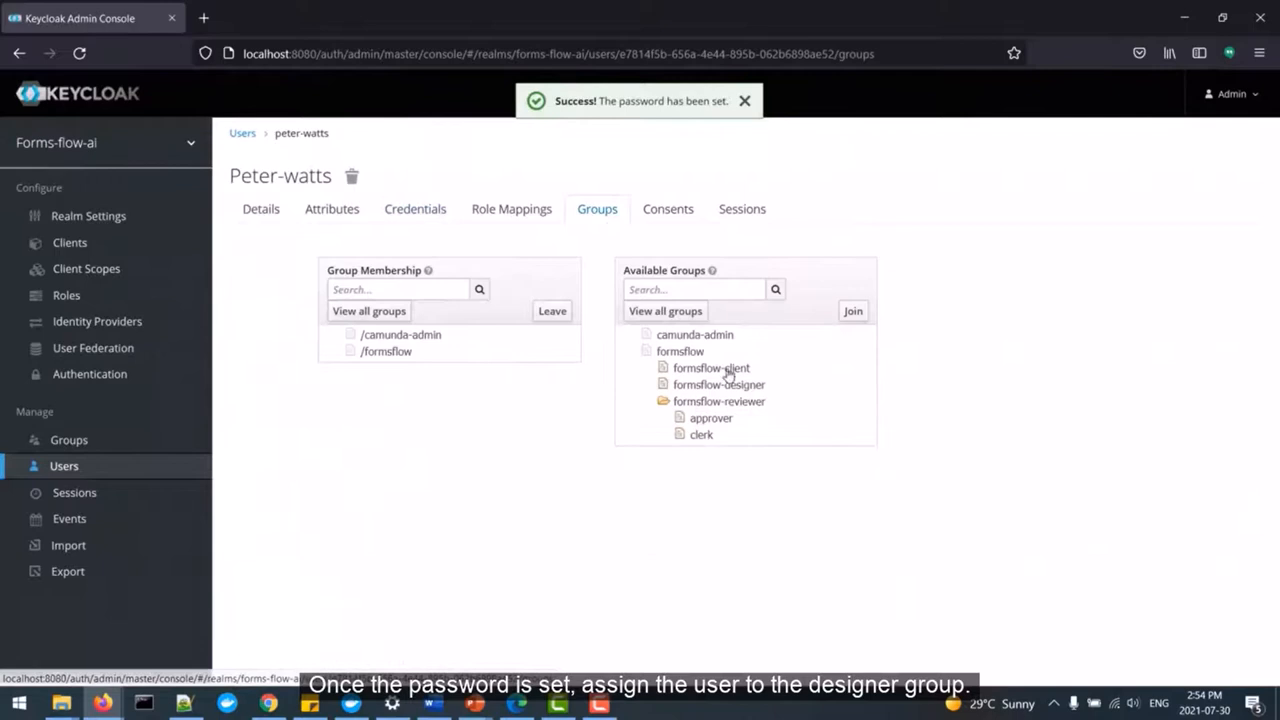
{"action": "left_click", "coordinate": [730, 384]}
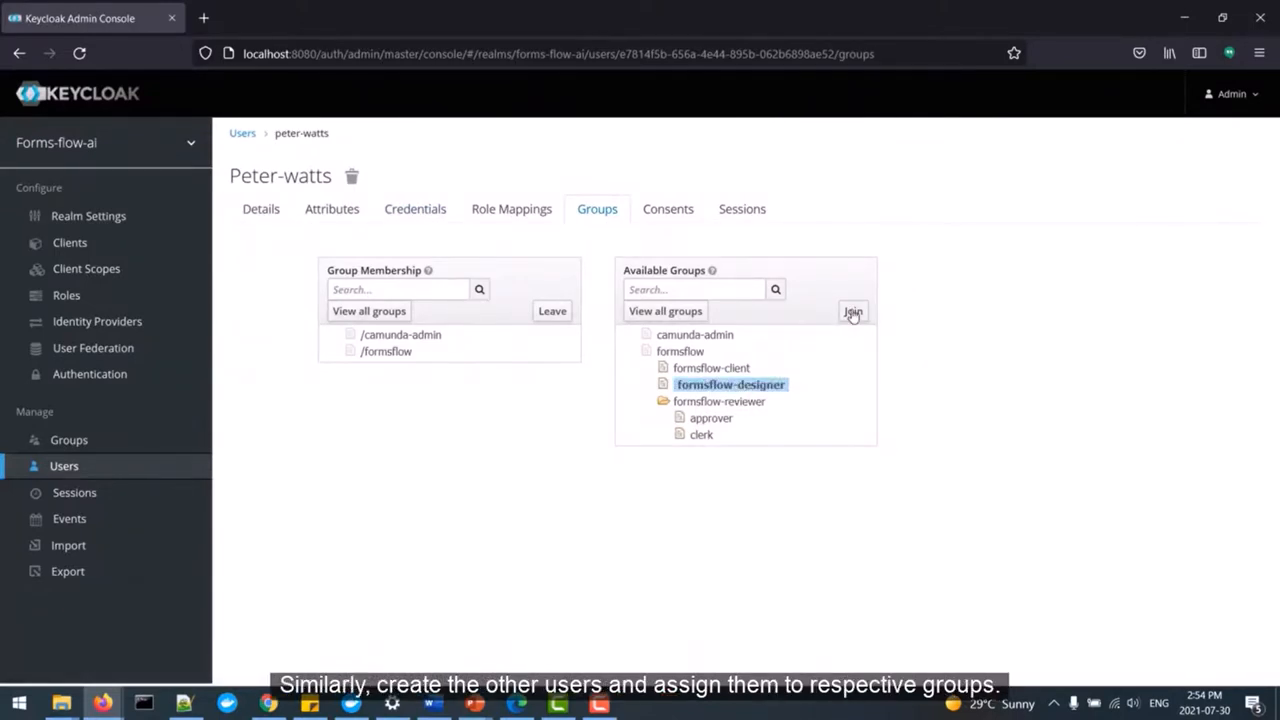
{"action": "left_click", "coordinate": [852, 312]}
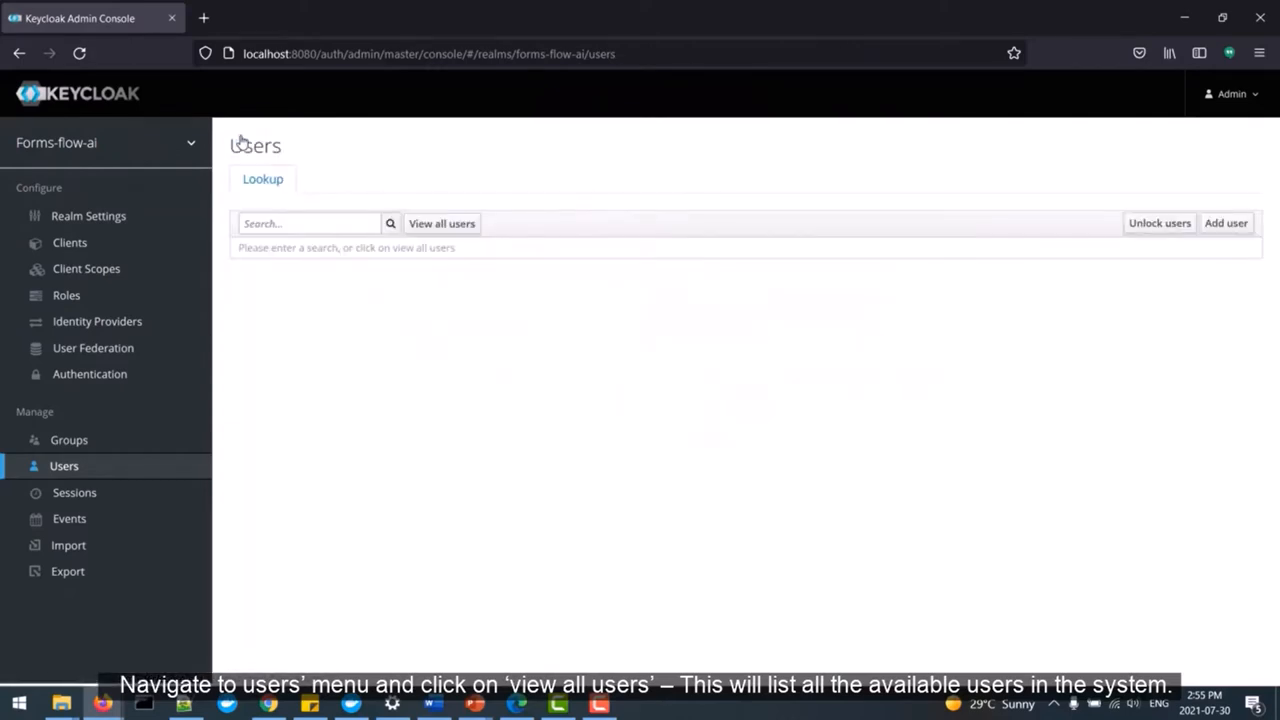
{"action": "left_click", "coordinate": [441, 223]}
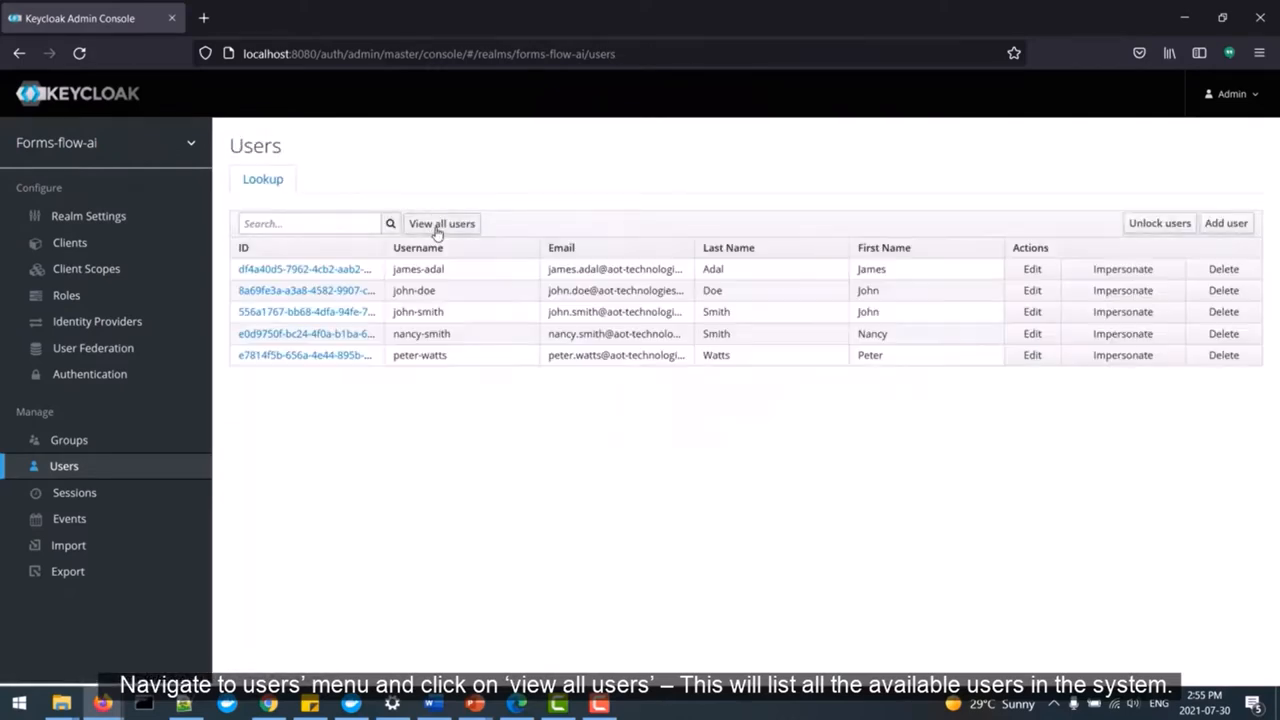